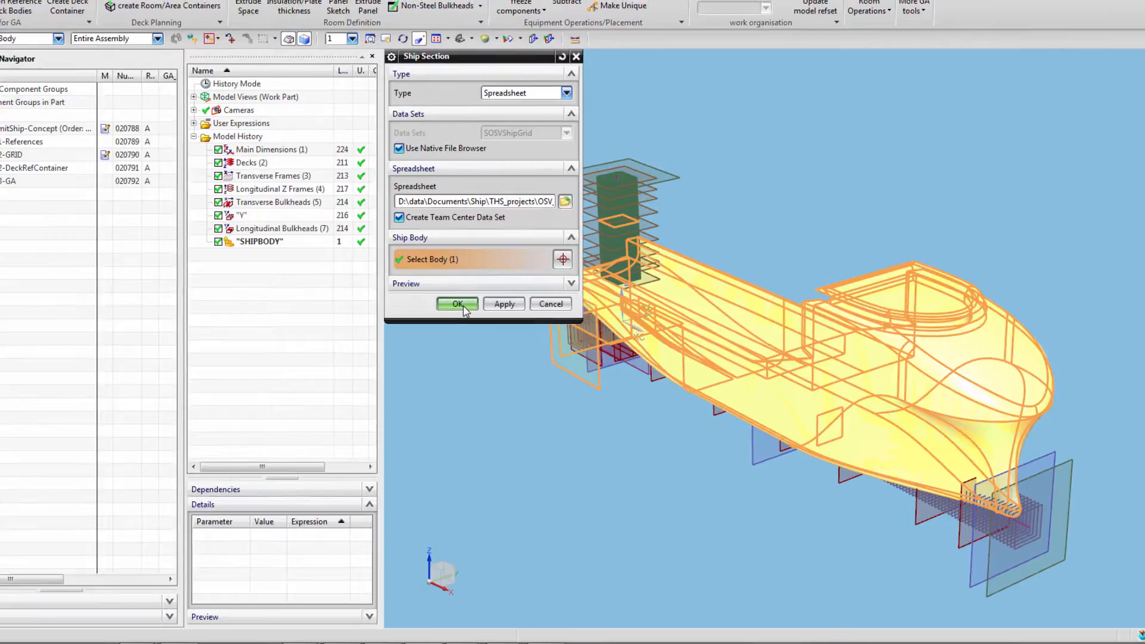
Step: Generate deck sections from the spreadsheet, then launch Create Deck Container on 02-GRID
click(457, 304)
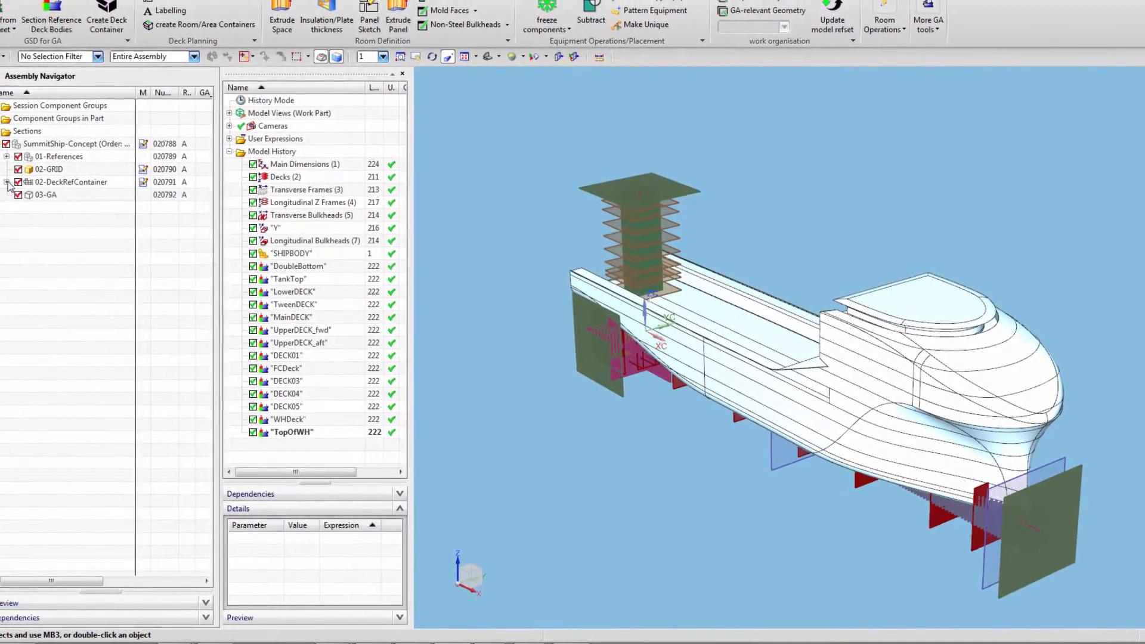
click(599, 163)
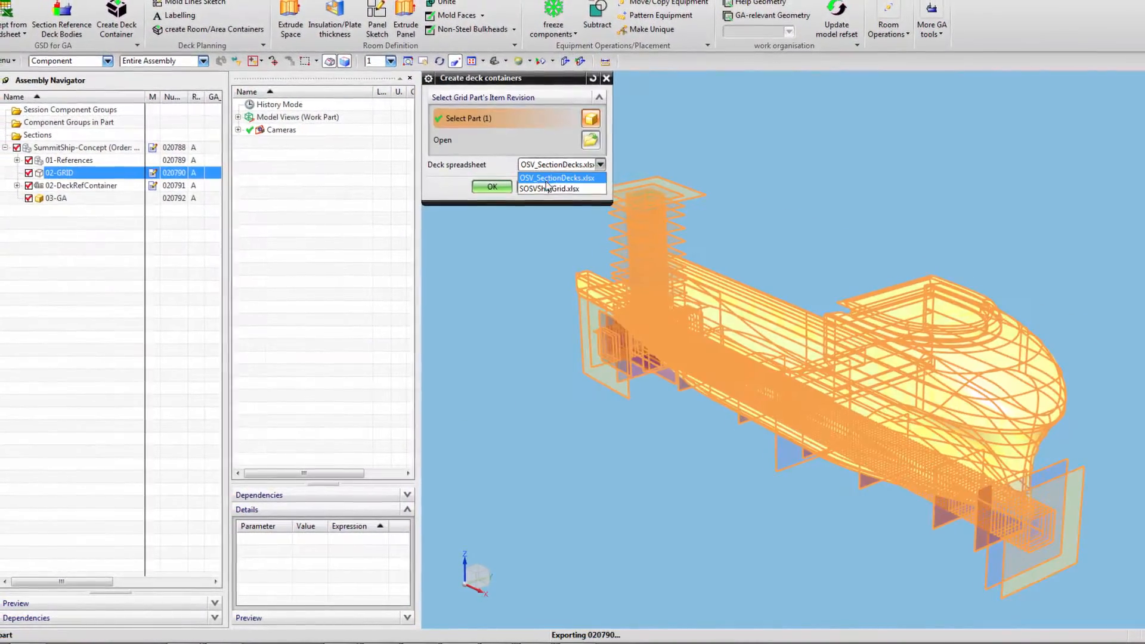
Step: Create deck containers from OSV_SectionDecks.xlsx and enter the DECK01 GA part sketch
click(558, 178)
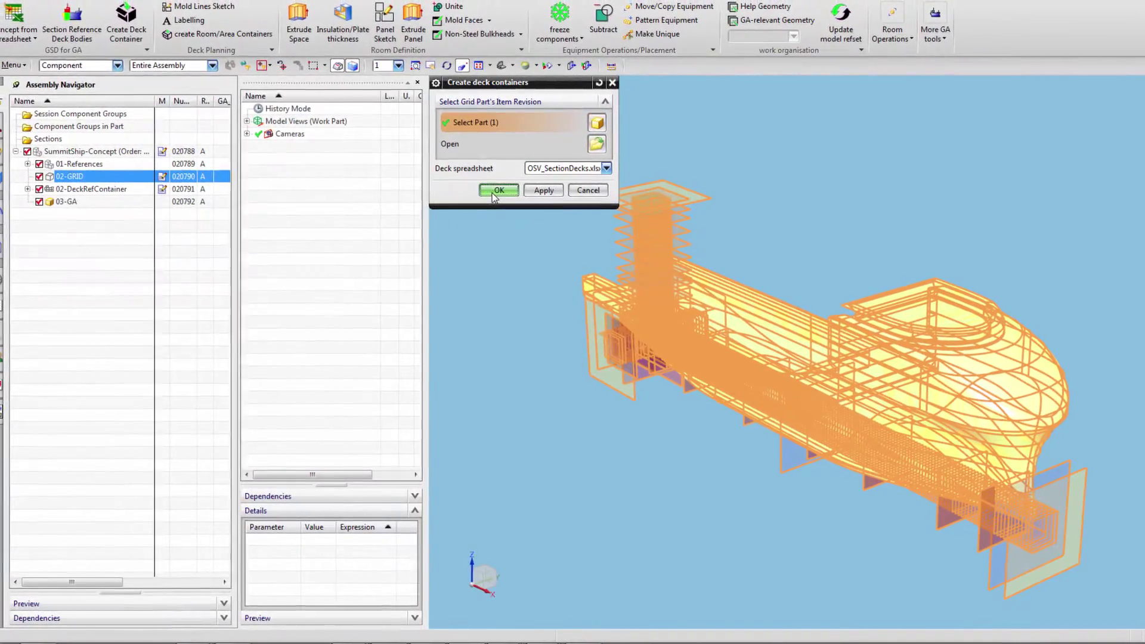
click(498, 190)
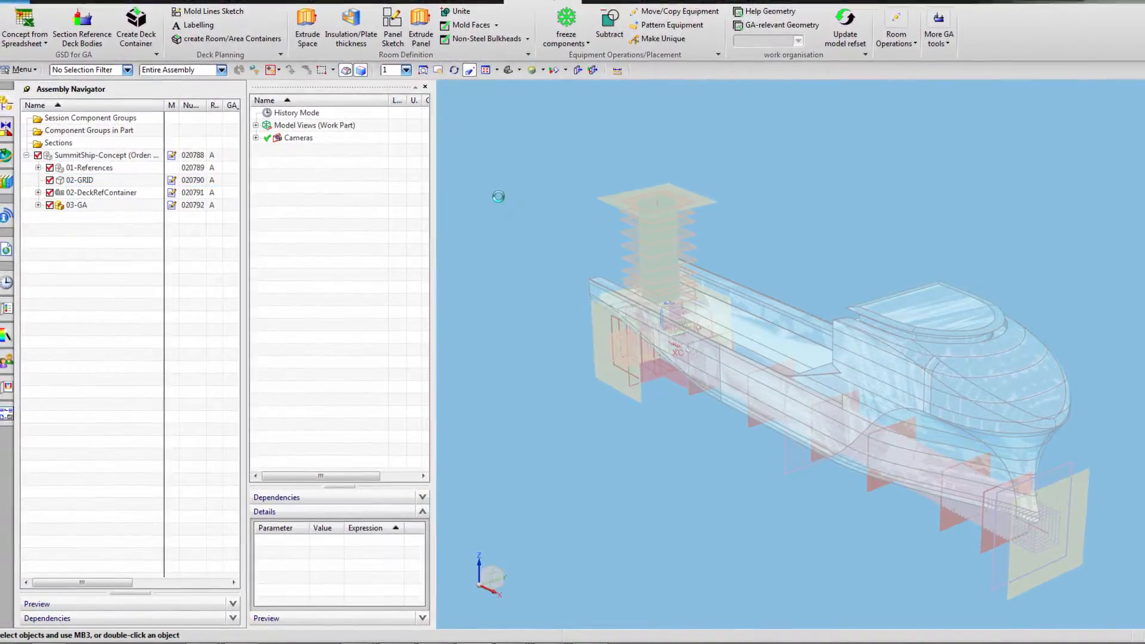
click(36, 205)
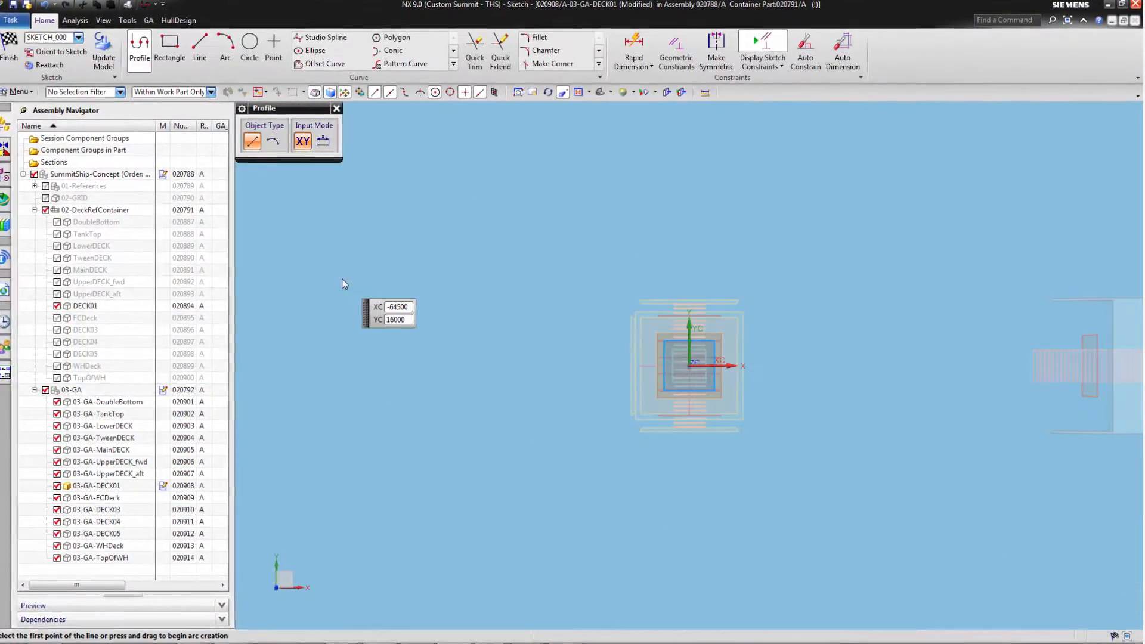
Step: Sketch a rectangular room boundary on DECK01 with Profile lines dividing it into rooms
click(174, 50)
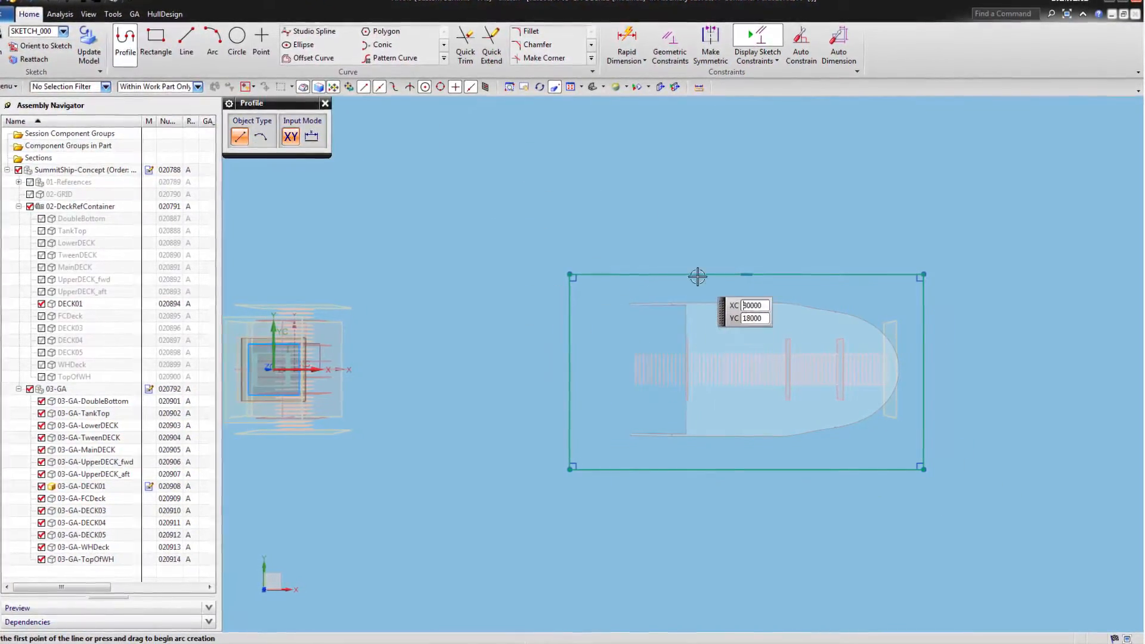
click(696, 277)
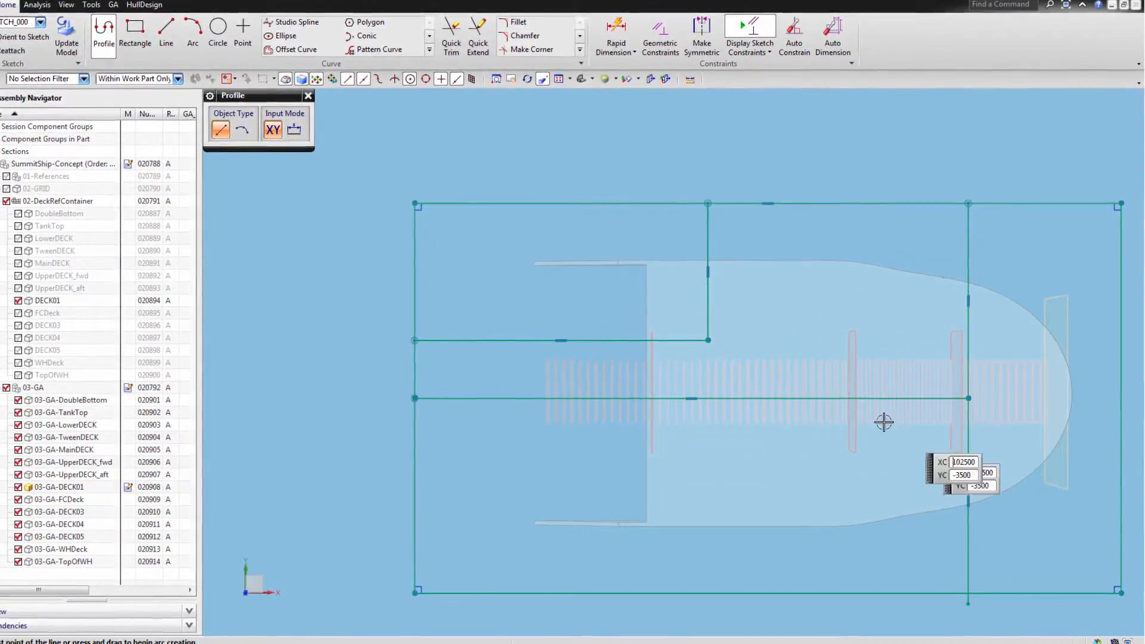
click(966, 470)
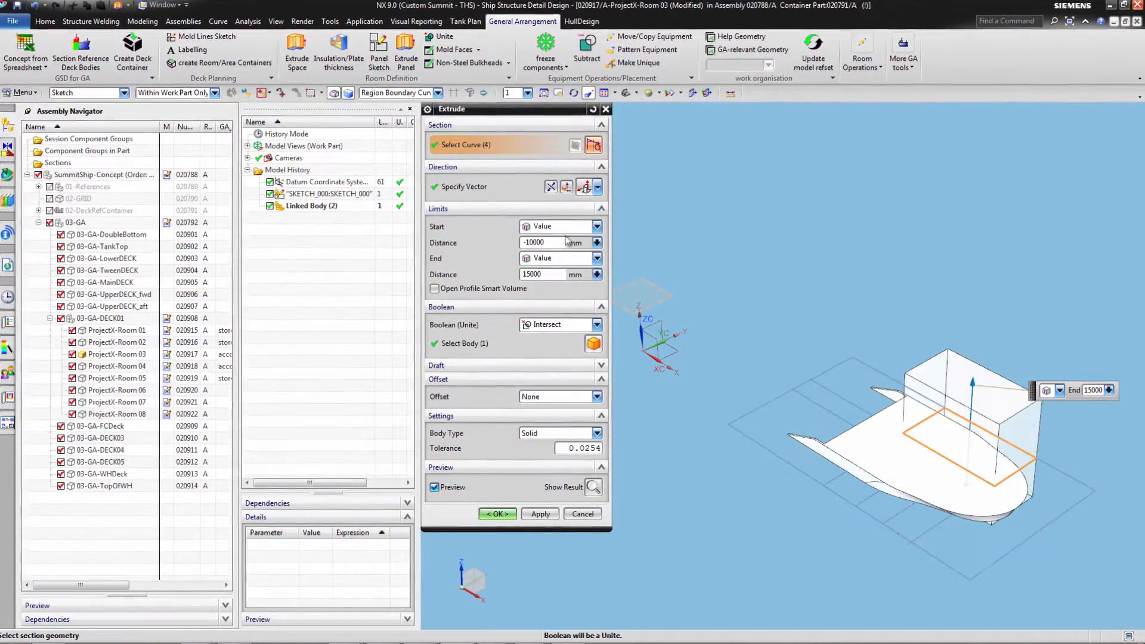
Step: Extrude Room 03 with Intersect boolean and shell it with 150 and 75 mm walls
click(496, 512)
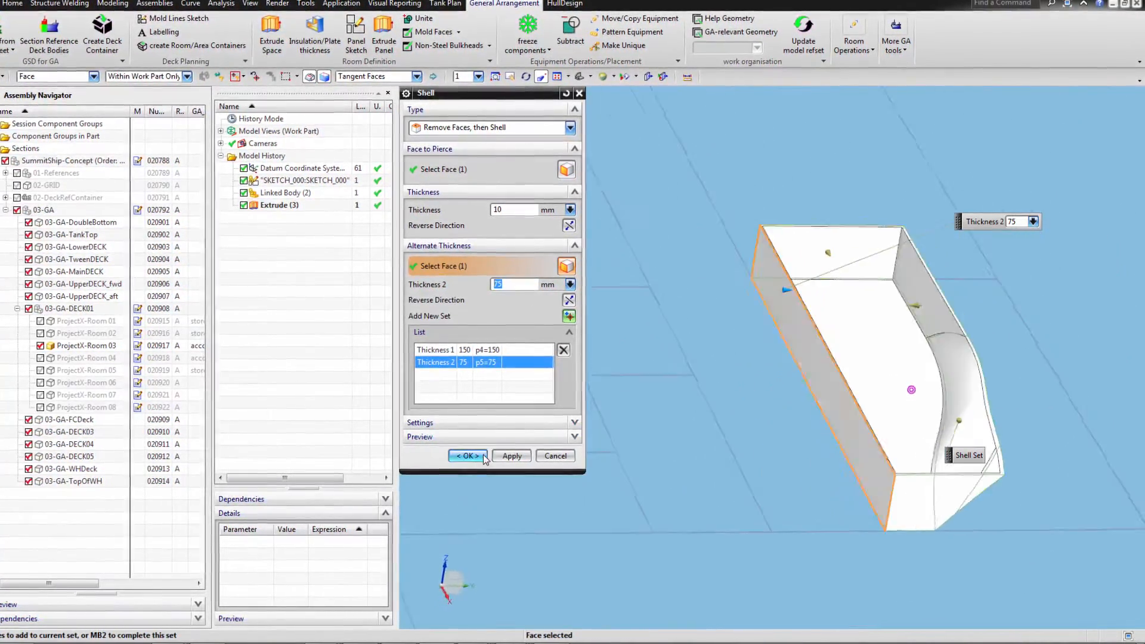
click(467, 455)
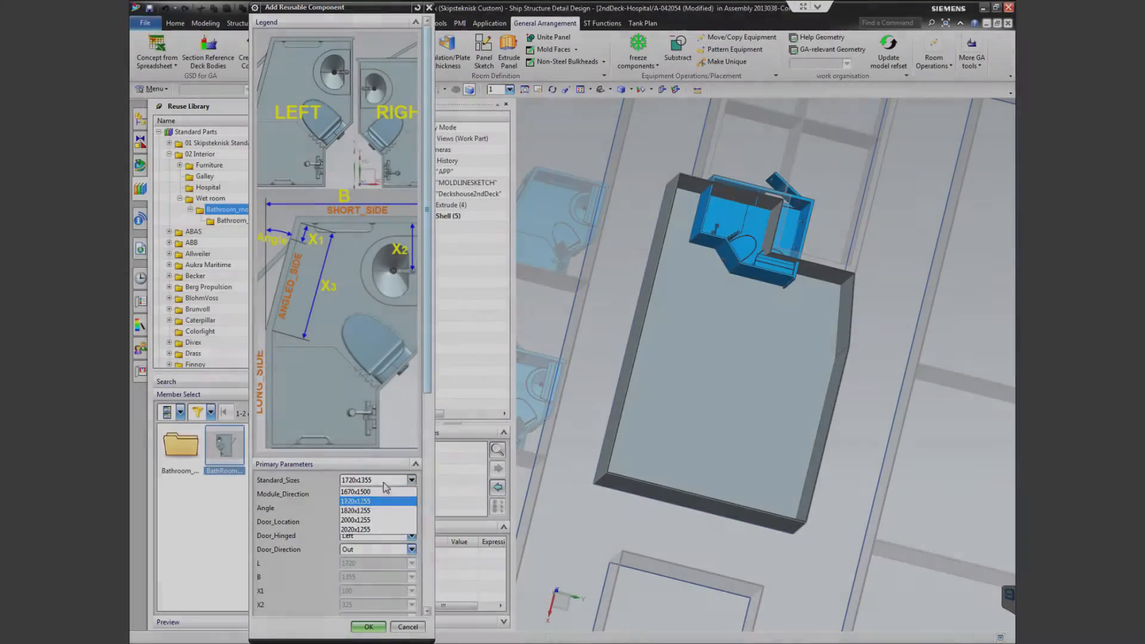
Step: Place a 1670x1500 Bathroom module at 25° with an inward door on the long angled side
click(369, 491)
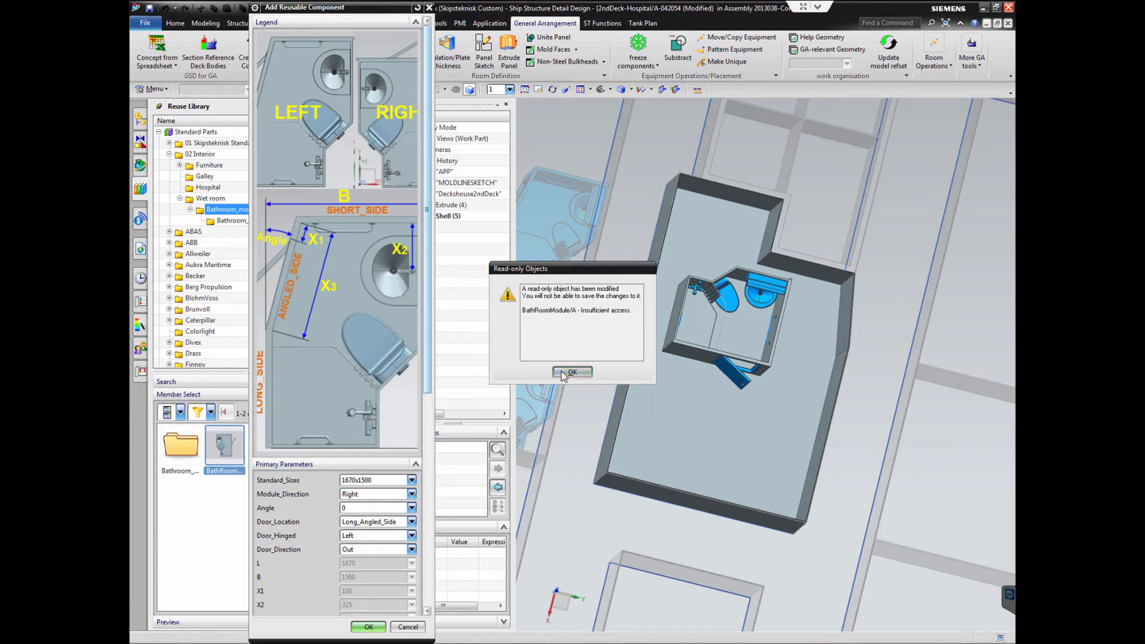
click(573, 372)
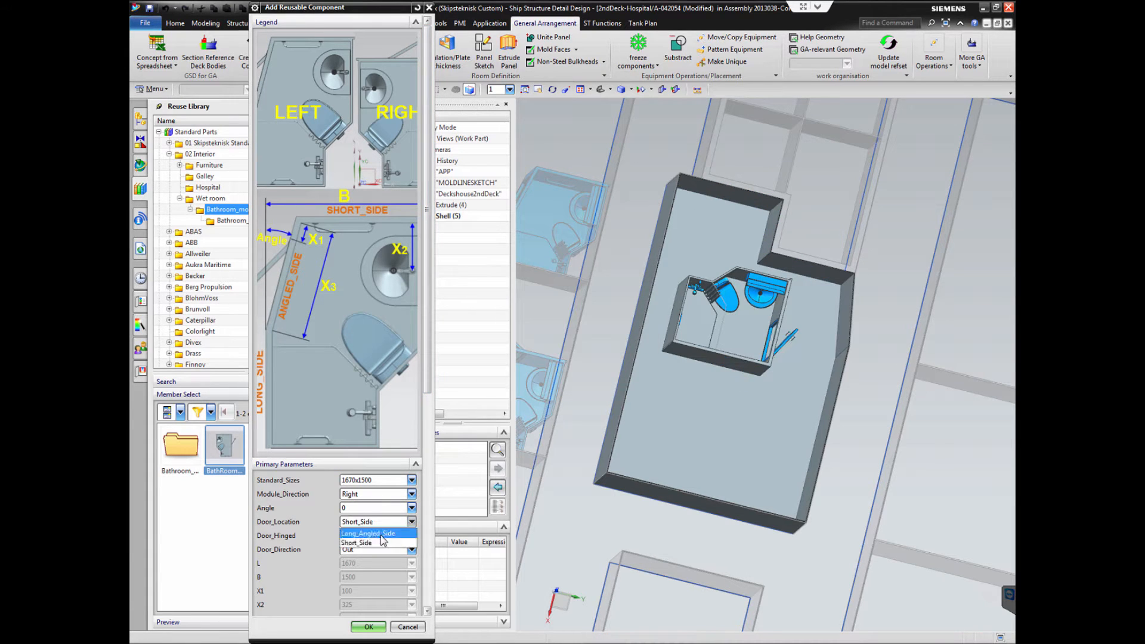
click(372, 533)
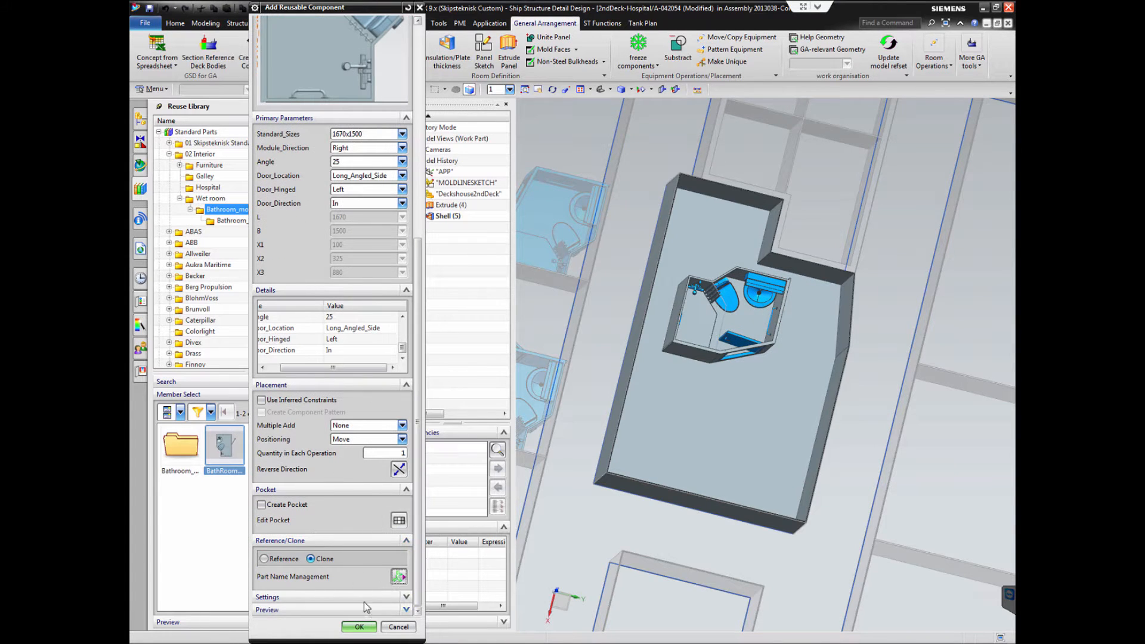
click(359, 627)
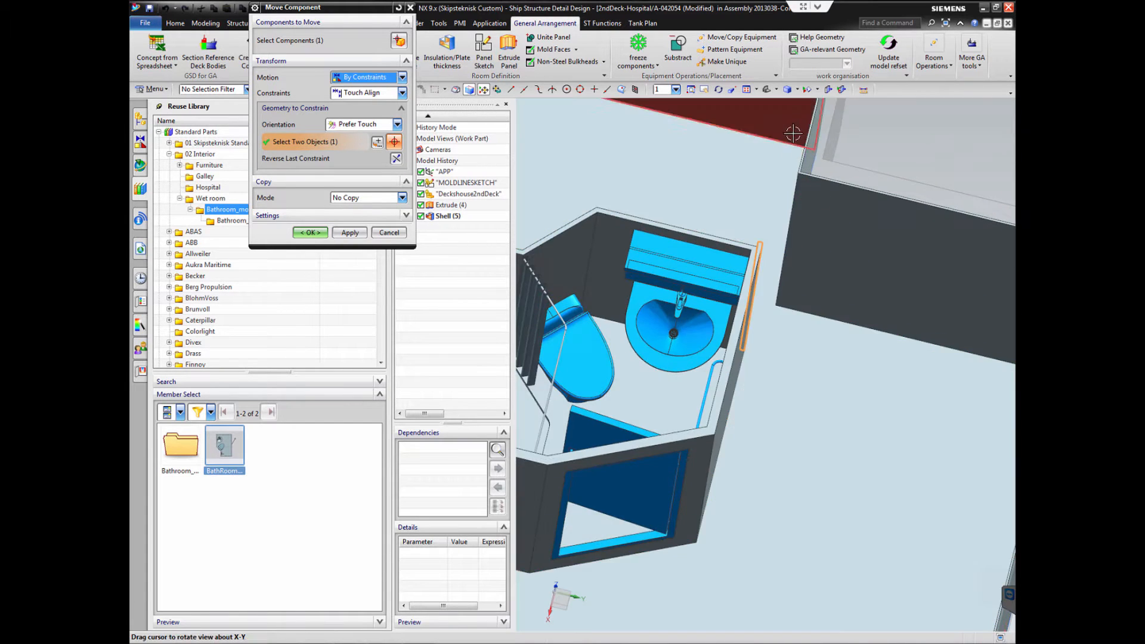
Step: Touch Align the bathroom module to the room wall and resize it to 1720x1355
click(309, 233)
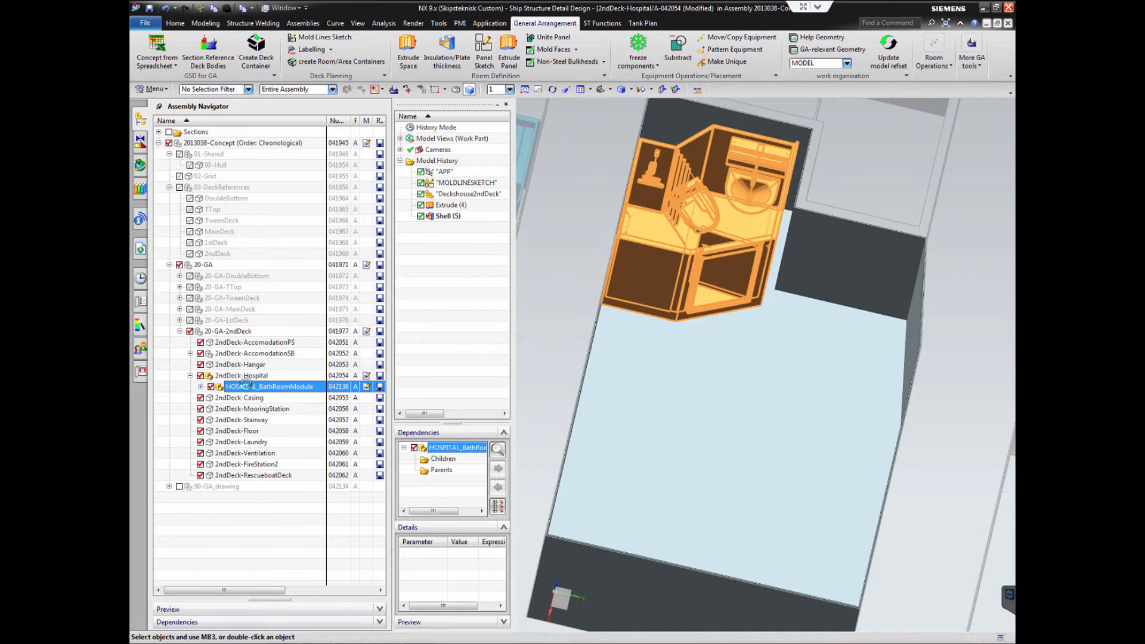
double_click(272, 386)
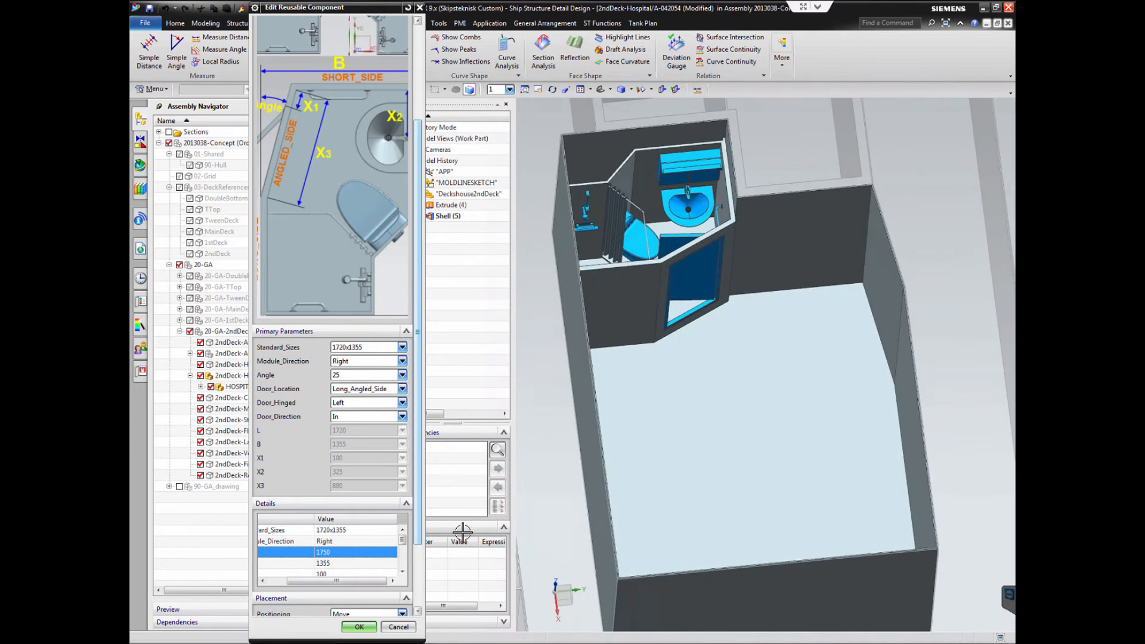
click(359, 628)
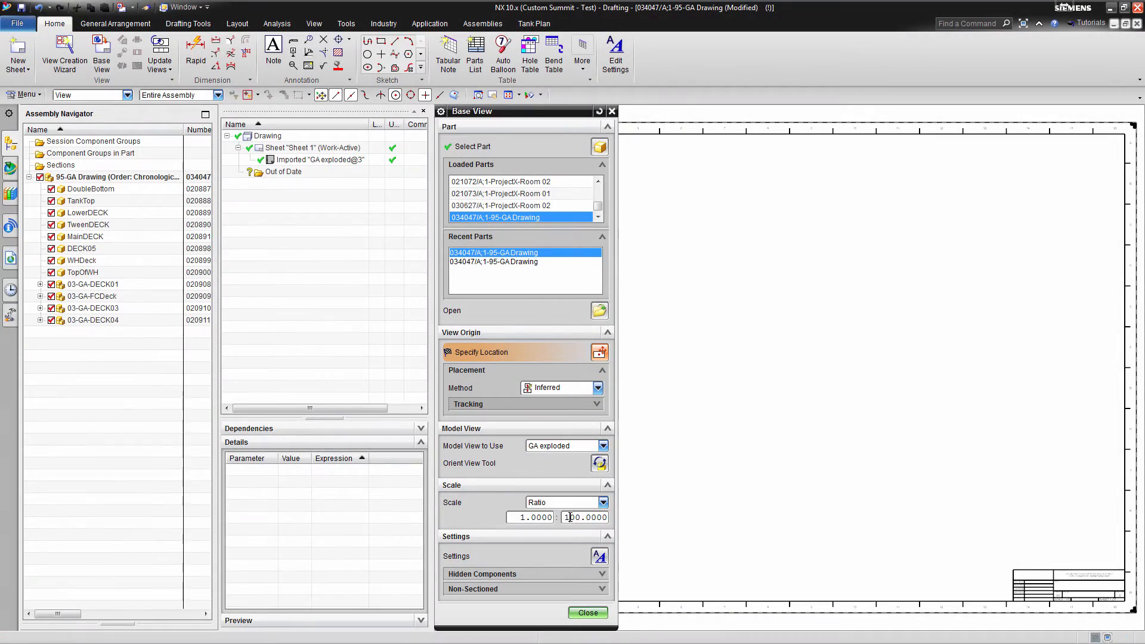
Step: Add the GA exploded base view at 1:200 and a projected view above it
text(200.0000)
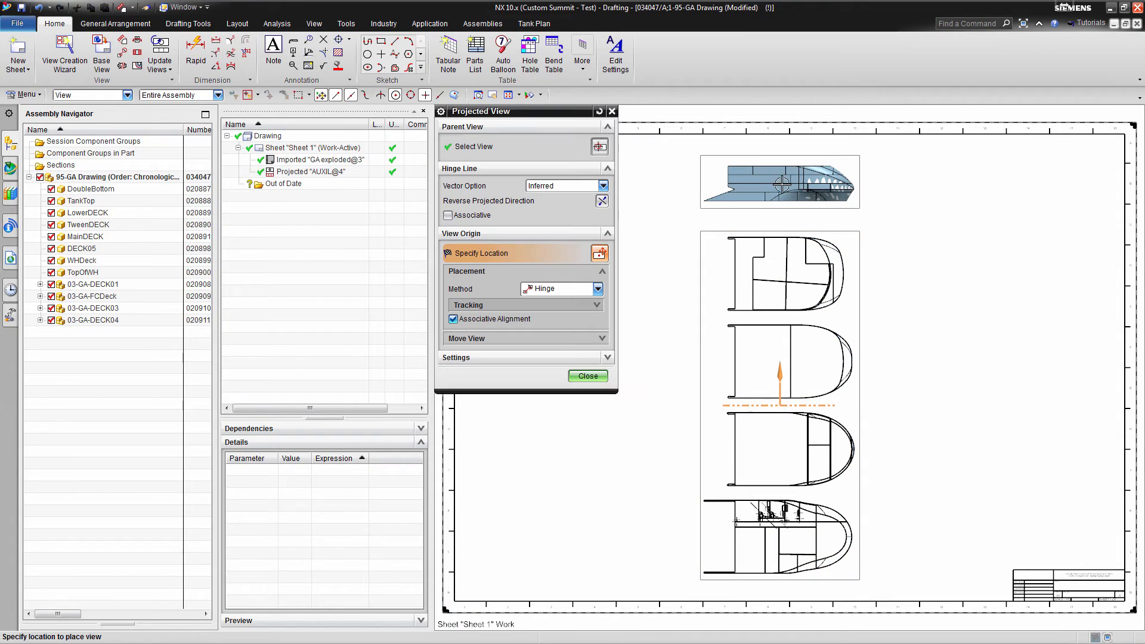
click(587, 375)
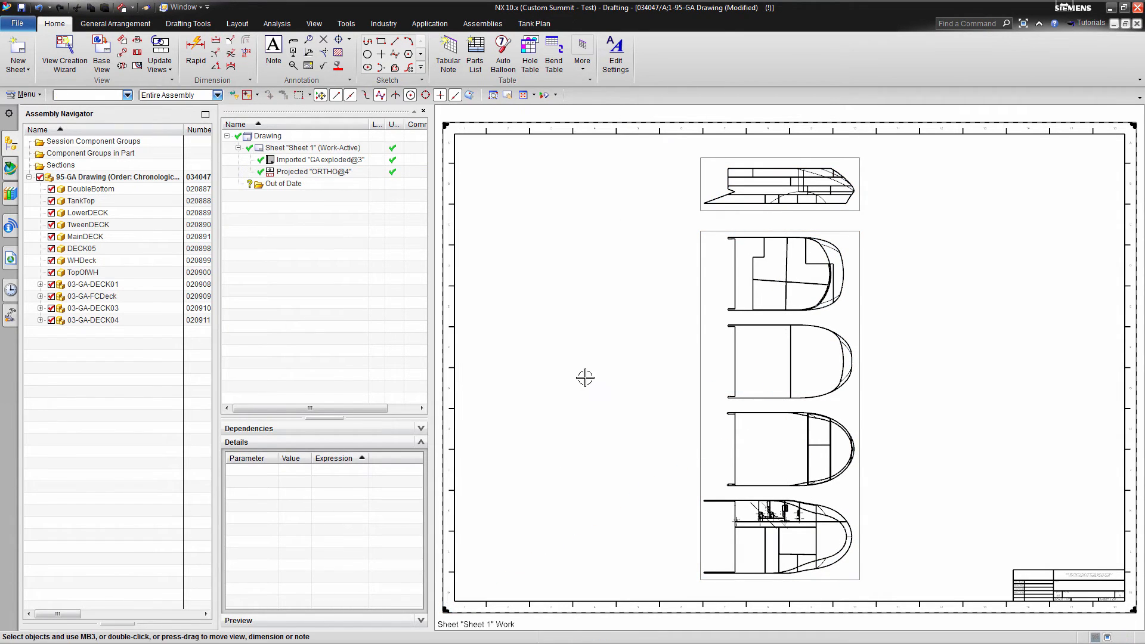